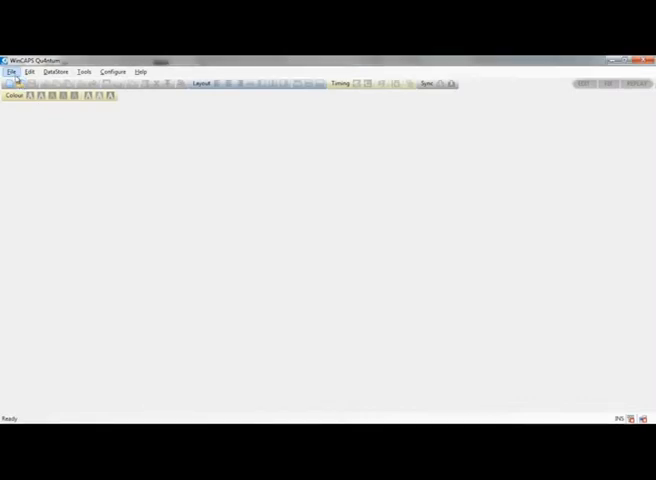
Create a new subtitle file and save it as 'demo' in the Demo folder.
{"action": "left_click", "coordinate": [11, 71]}
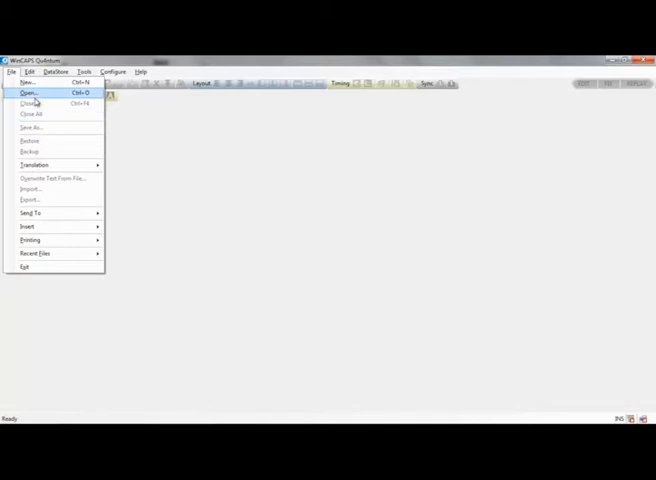
{"action": "left_click", "coordinate": [25, 82]}
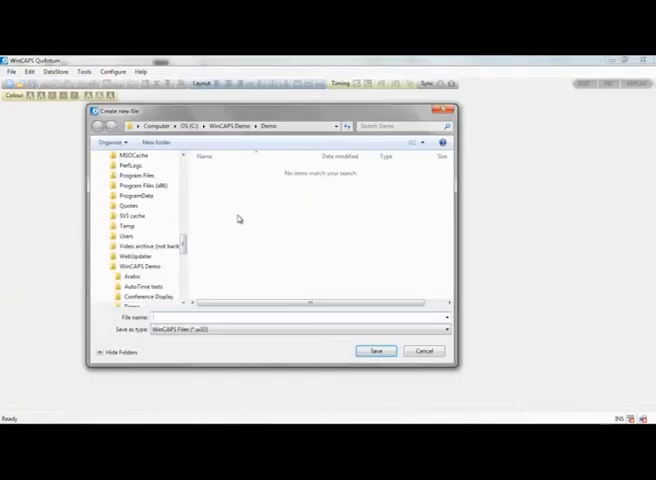
{"action": "type", "text": "demo"}
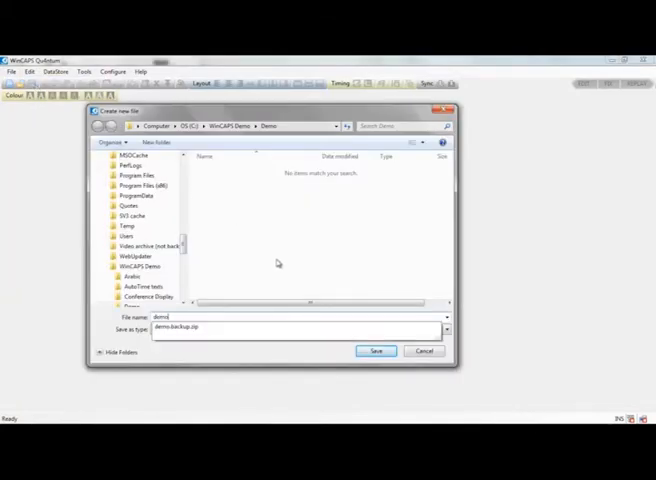
{"action": "left_click", "coordinate": [376, 351]}
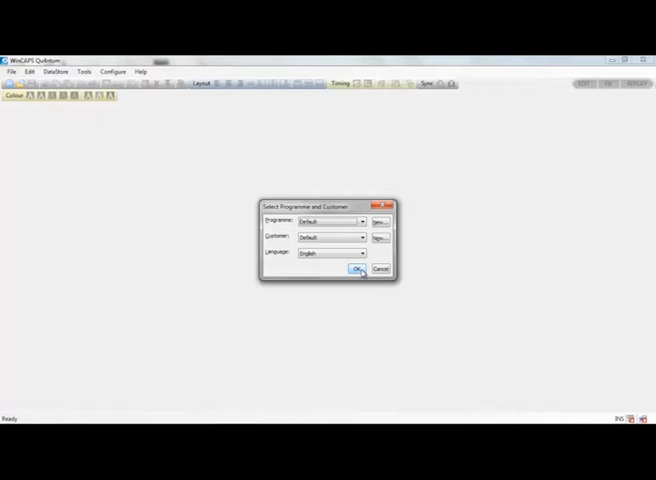
Accept Default programme, Default customer and English language for demo.w32.
{"action": "left_click", "coordinate": [354, 270]}
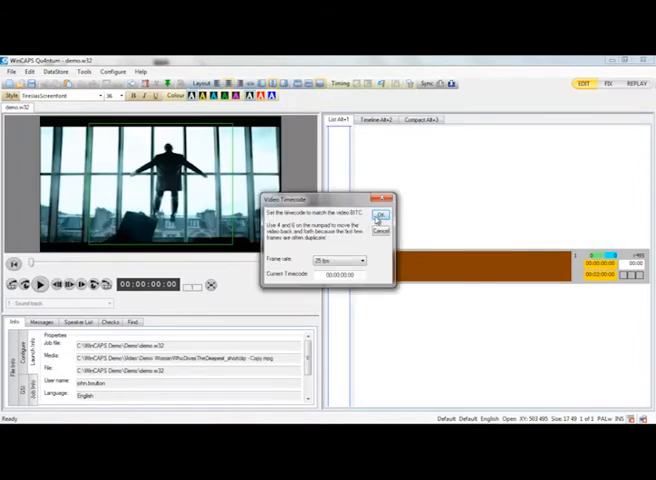
Accept the 25 fps video timecode and generate the video helper files until indexing finishes.
{"action": "left_click", "coordinate": [380, 218]}
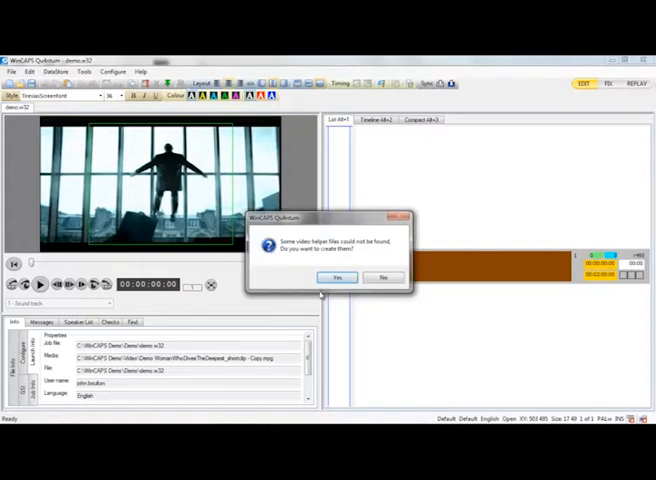
{"action": "left_click", "coordinate": [337, 277]}
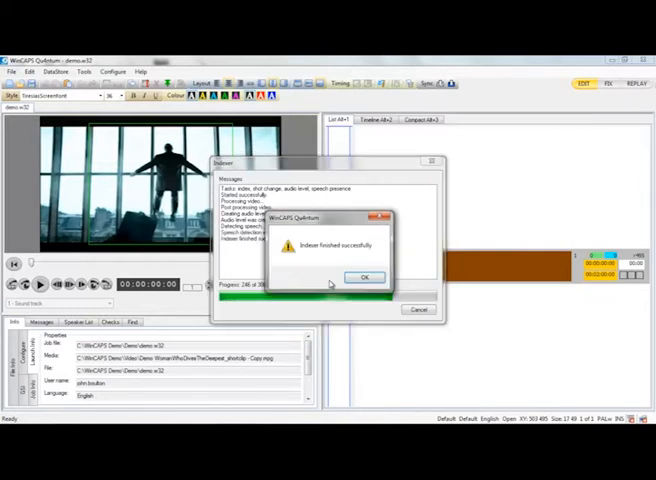
{"action": "left_click", "coordinate": [362, 277]}
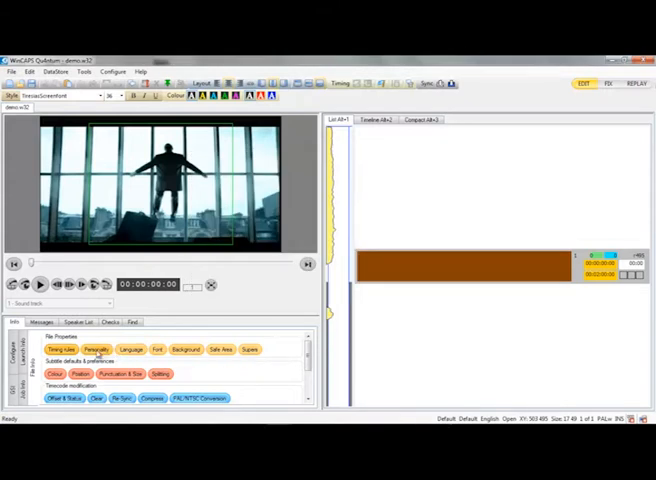
In File Properties, keep white-on-black colours and position subtitles centred at the bottom.
{"action": "left_click", "coordinate": [96, 349]}
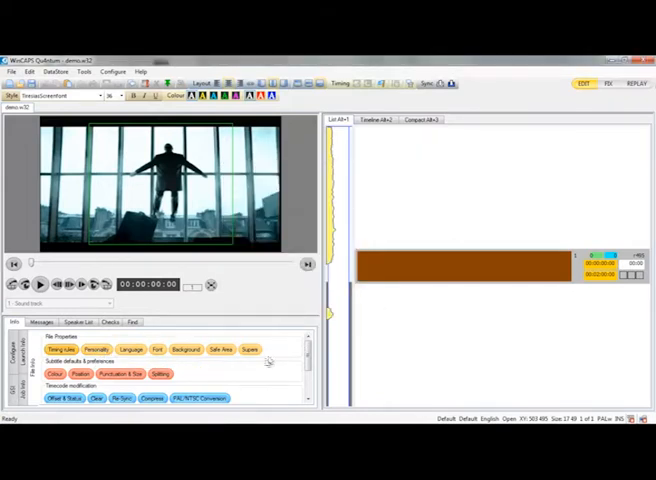
{"action": "left_click", "coordinate": [61, 372]}
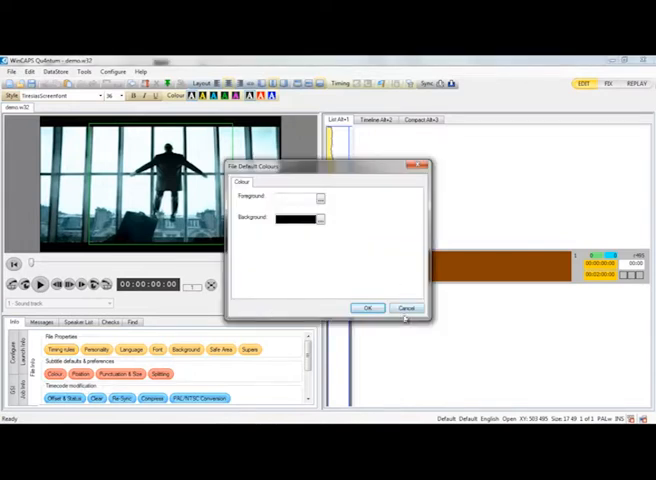
{"action": "left_click", "coordinate": [367, 307]}
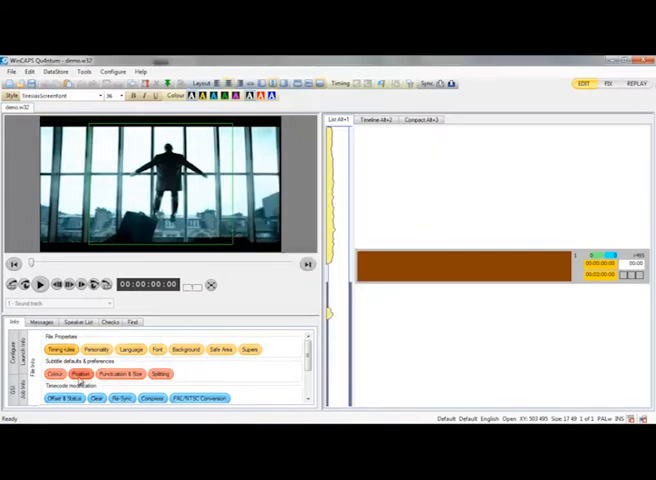
{"action": "left_click", "coordinate": [79, 373]}
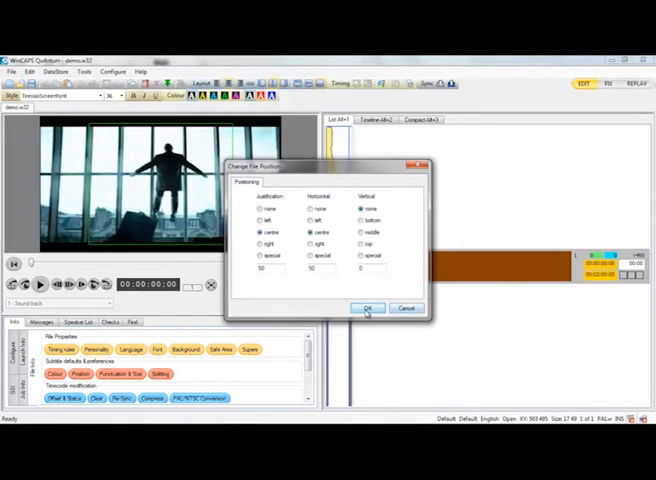
{"action": "left_click", "coordinate": [367, 307]}
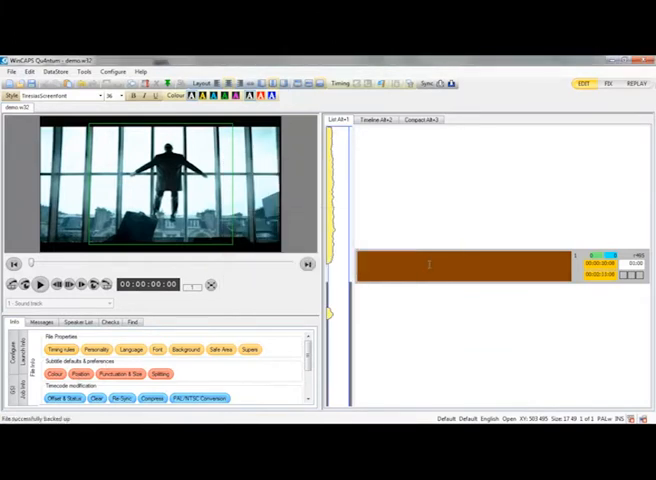
Enter subtitle 1 'The average person can hold their breath for 40 seconds.' and start subtitle 2.
{"action": "left_click", "coordinate": [40, 285]}
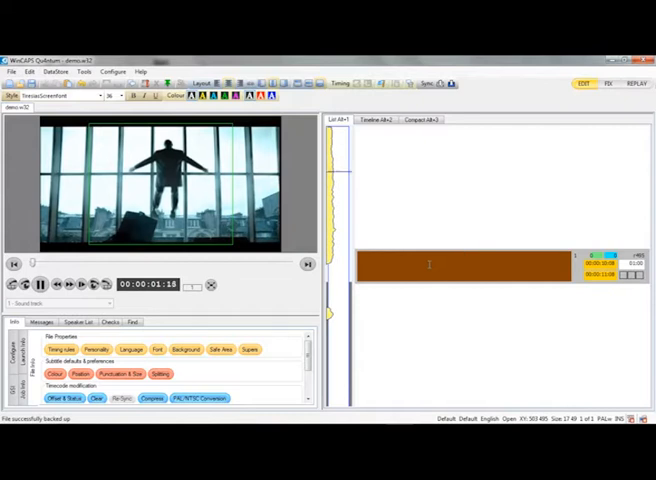
{"action": "left_click", "coordinate": [41, 284]}
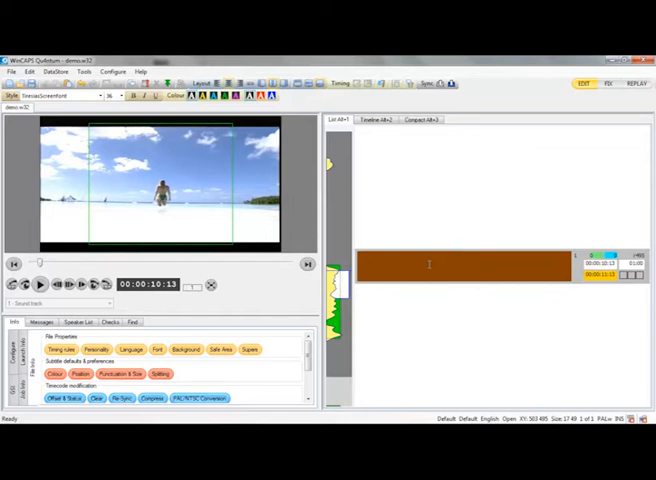
{"action": "type", "text": "The"}
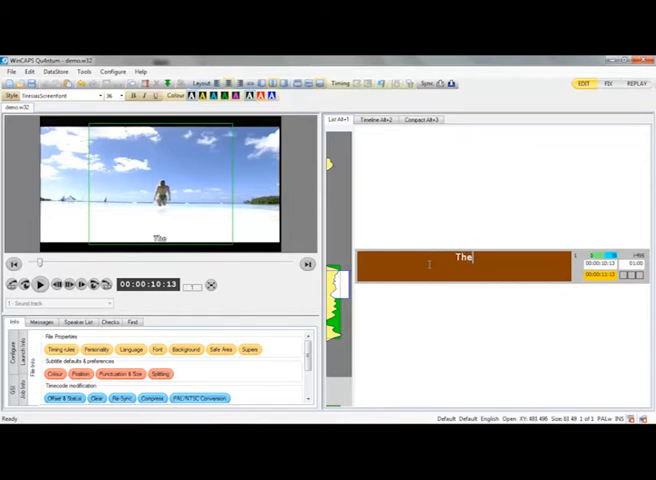
{"action": "left_click", "coordinate": [41, 285]}
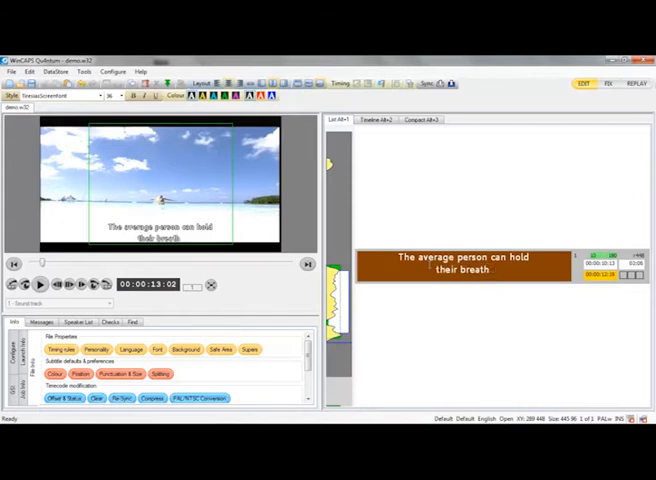
{"action": "type", "text": "for 4"}
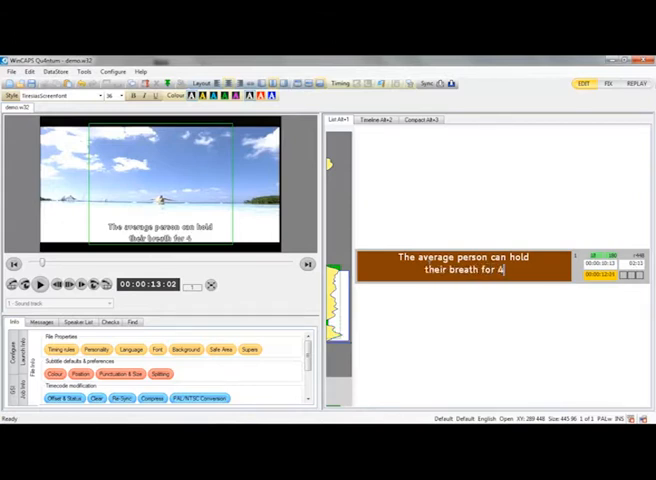
{"action": "type", "text": "0 seconds."}
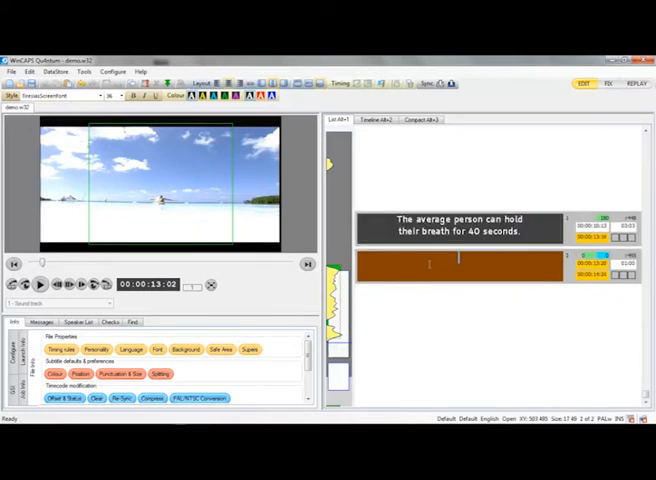
Pause the clip at the next line and enter 'Tanya Streeter can do it for over 6 minutes.'.
{"action": "left_click", "coordinate": [40, 284]}
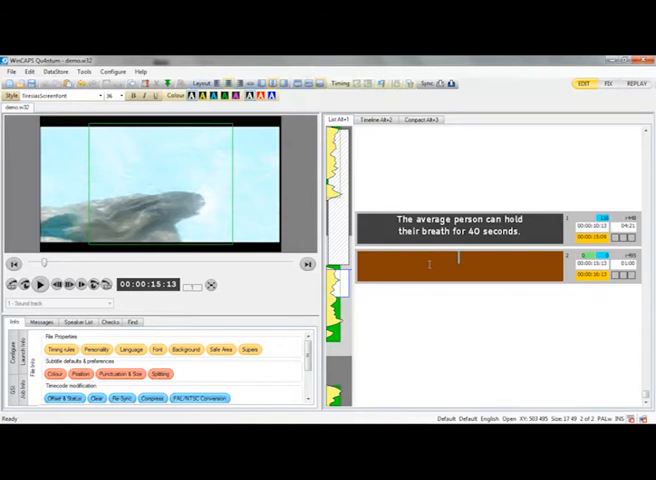
{"action": "left_click", "coordinate": [40, 284]}
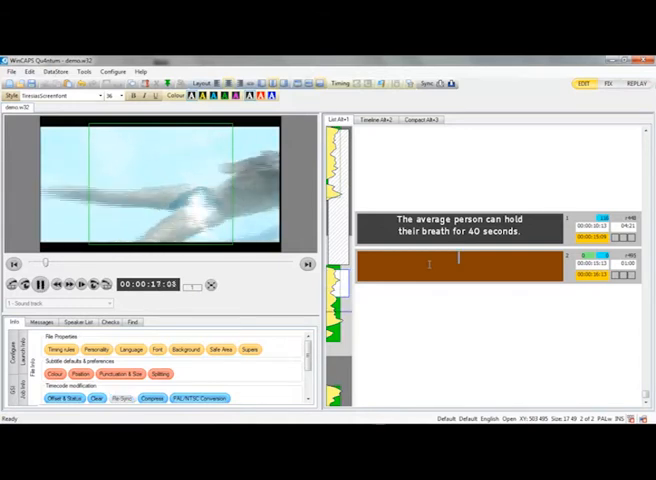
{"action": "left_click", "coordinate": [39, 283]}
{"action": "type", "text": "Tanya Streeter can do it"}
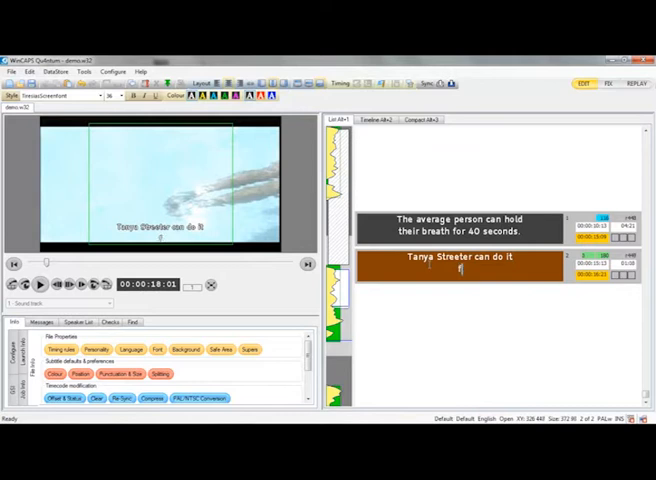
{"action": "type", "text": "for ever 8"}
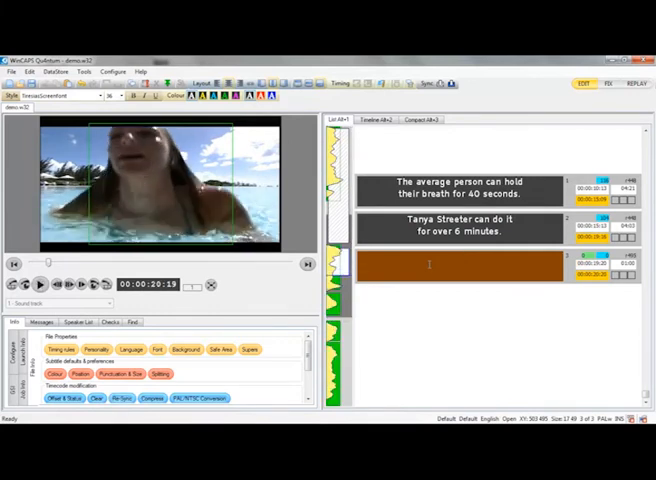
Enter 'It's just my thing.' then, at the next line, 'I have this unique relationship with the ocean.'.
{"action": "type", "text": "It's just my thing."}
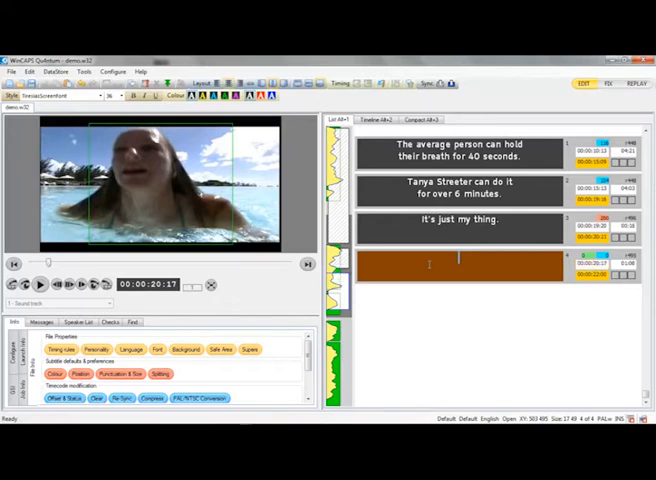
{"action": "left_click", "coordinate": [41, 285]}
{"action": "type", "text": "I have this unique relationship wot"}
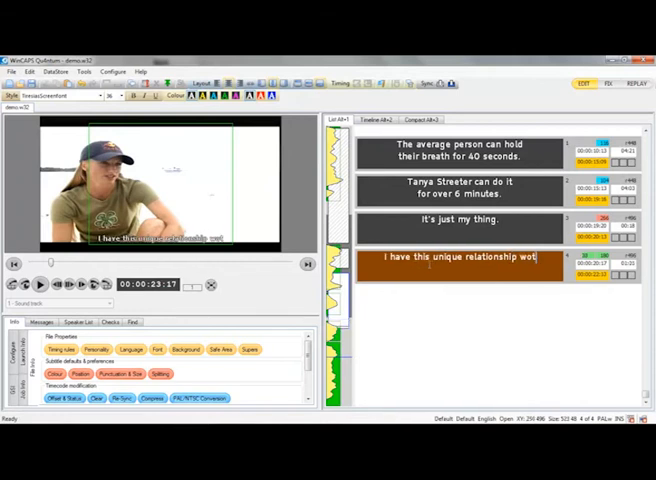
{"action": "type", "text": "with"}
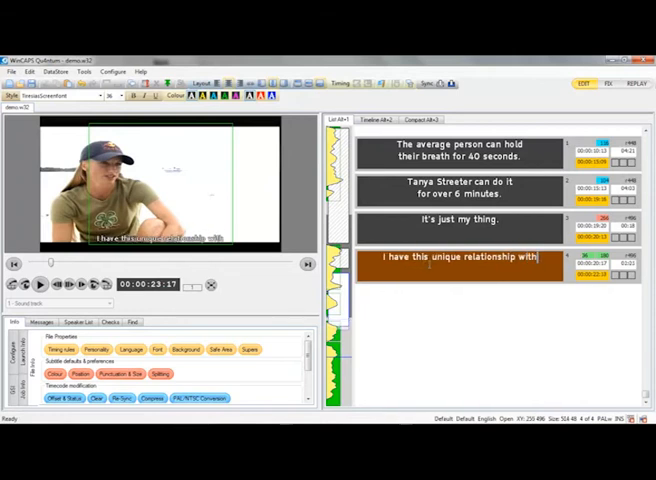
{"action": "type", "text": "the ocean"}
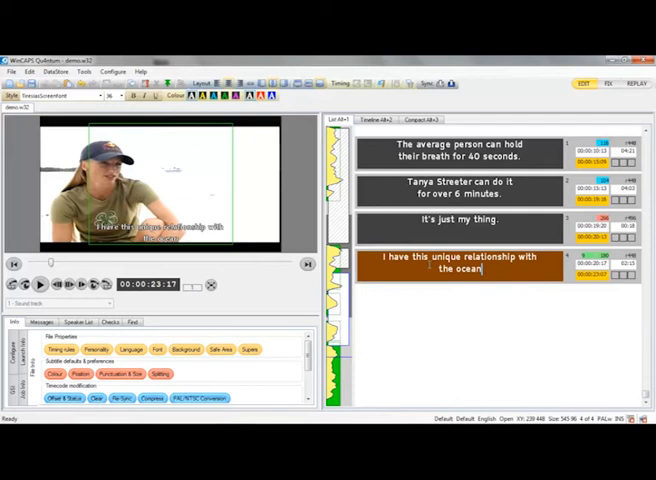
{"action": "type", "text": "."}
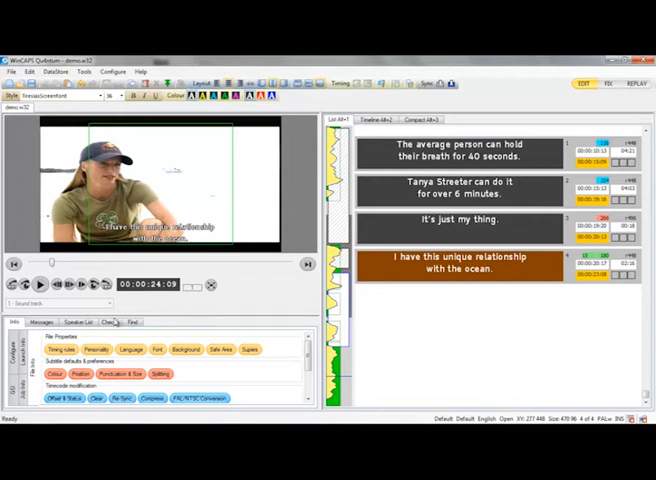
Show the Checks panel with timing, presentation and proofing options.
{"action": "left_click", "coordinate": [109, 321]}
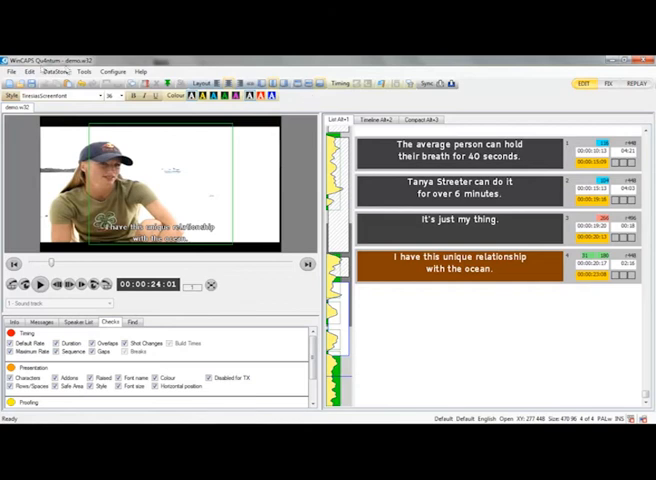
{"action": "left_click", "coordinate": [11, 71]}
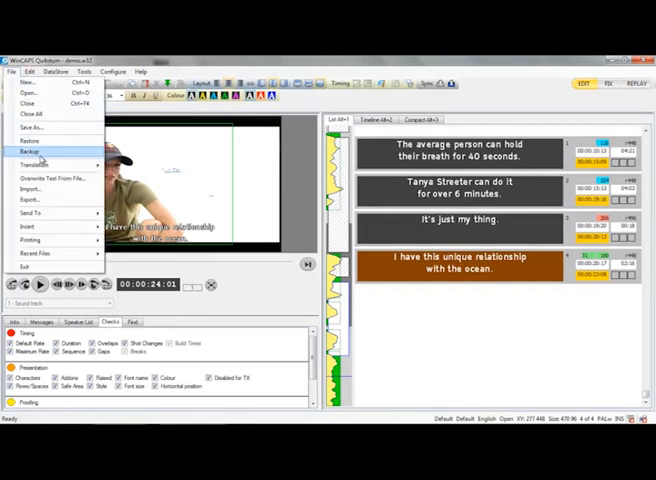
{"action": "mouse_move", "coordinate": [30, 200]}
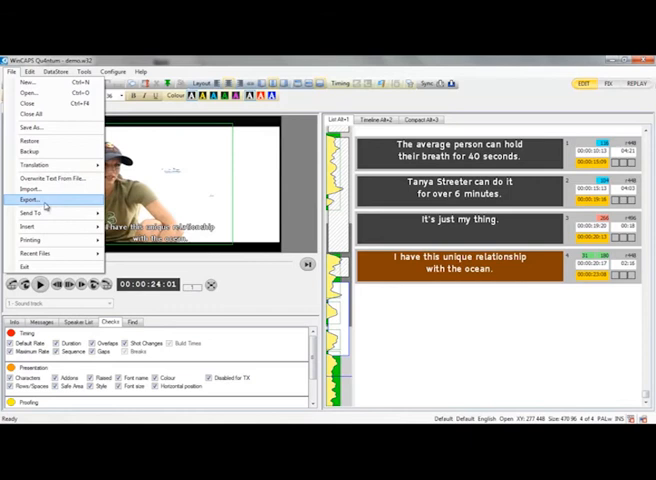
{"action": "left_click", "coordinate": [30, 199]}
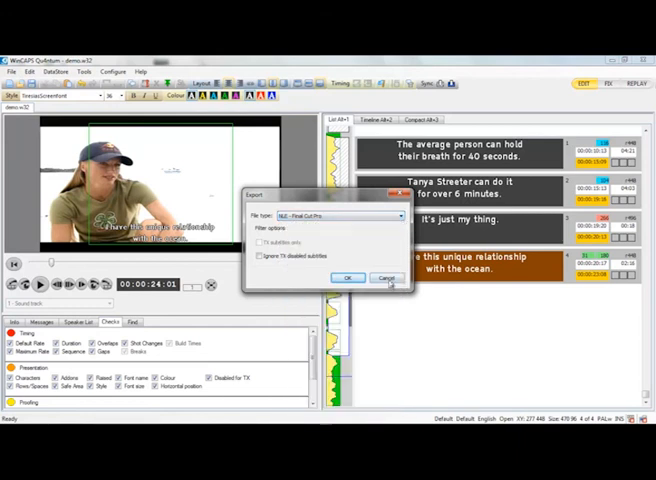
{"action": "left_click", "coordinate": [387, 278]}
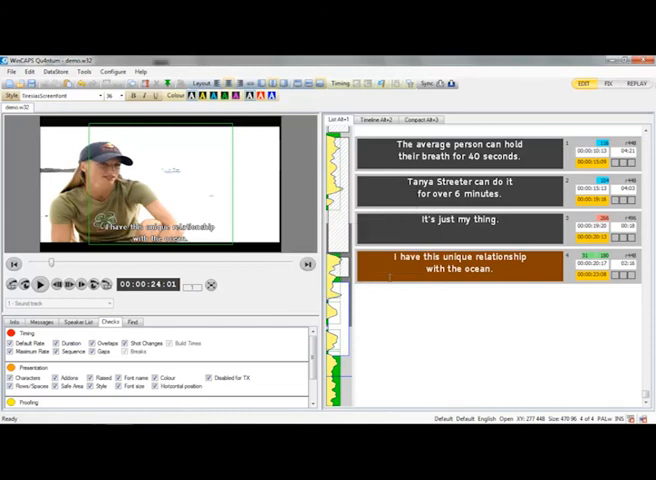